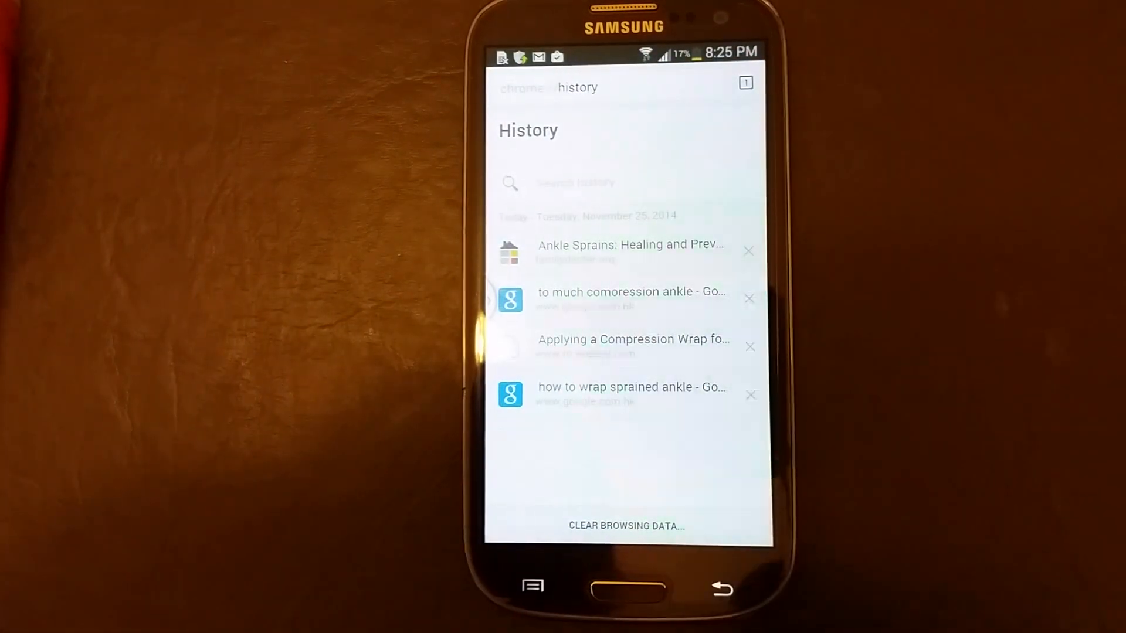
- In Chrome's history, delete the compression ankle search entry, then clear the browsing history
{"action": "left_click", "coordinate": [631, 251]}
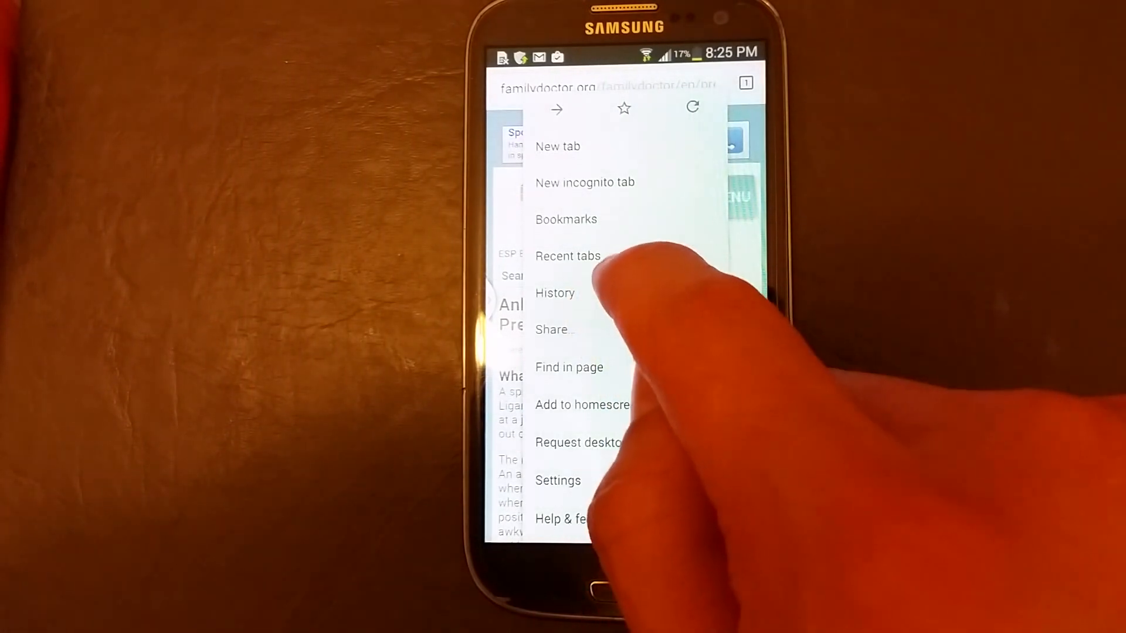
{"action": "left_click", "coordinate": [554, 293]}
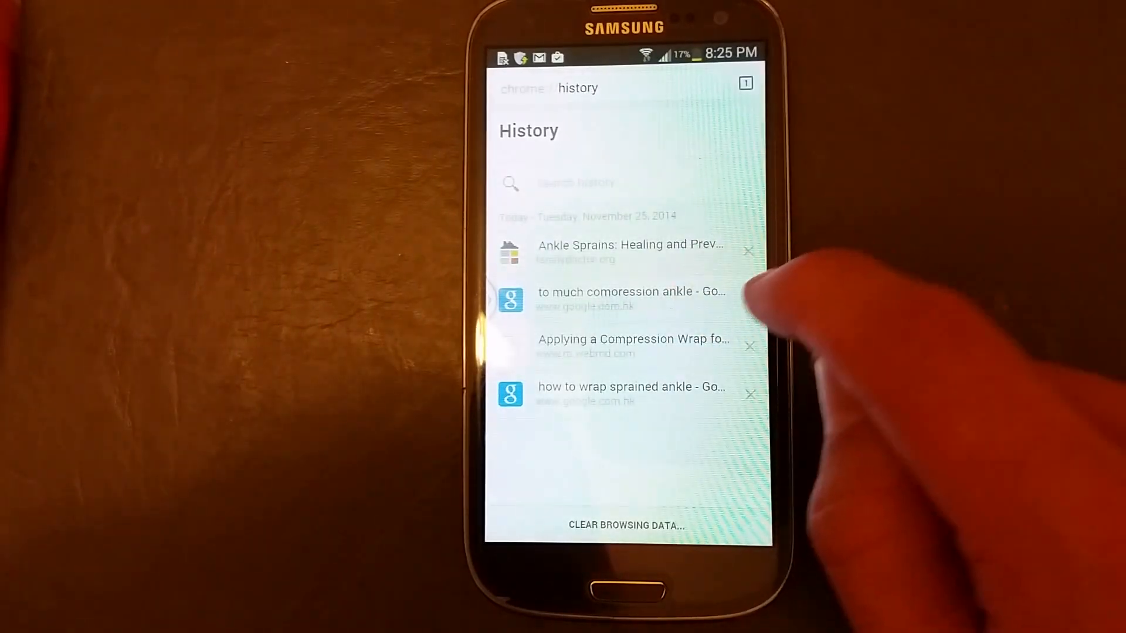
{"action": "left_click", "coordinate": [748, 299]}
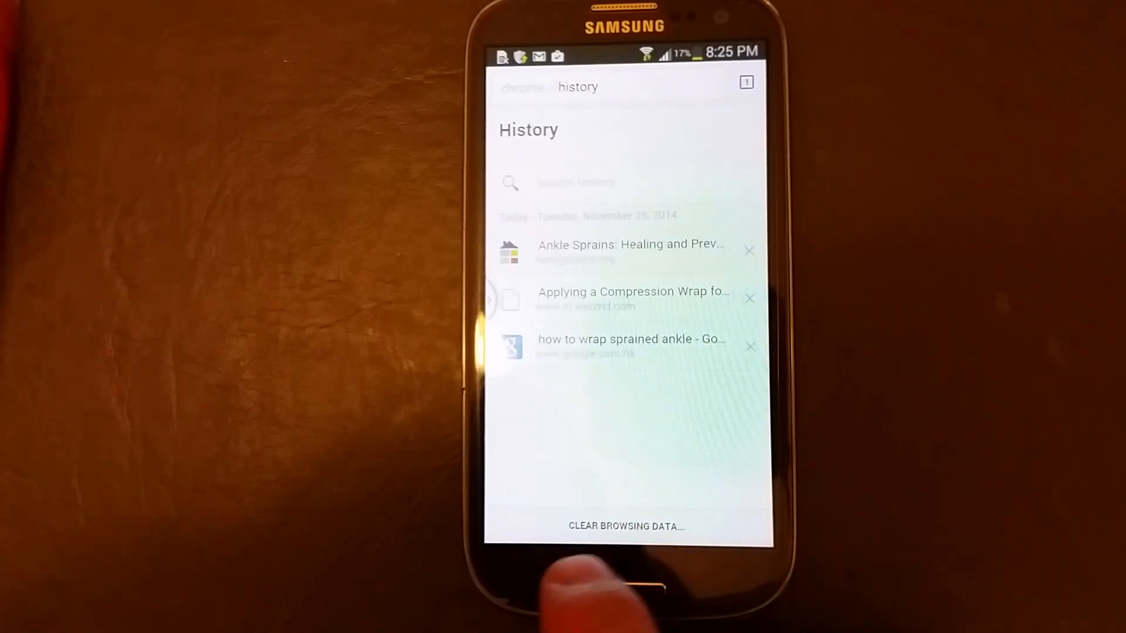
{"action": "left_click", "coordinate": [626, 526]}
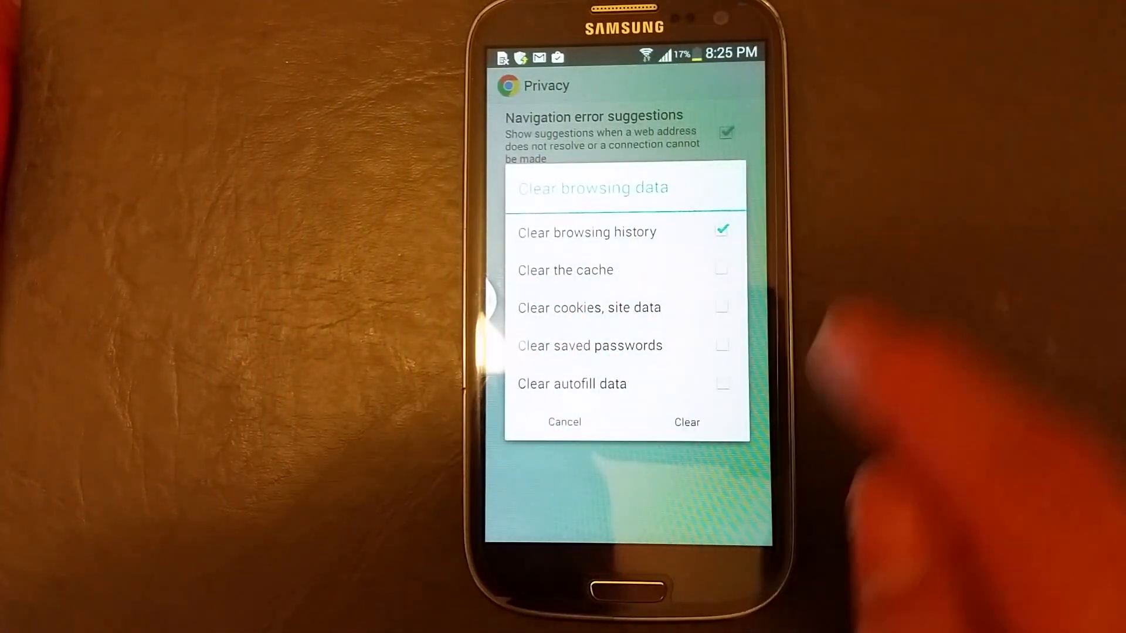
{"action": "left_click", "coordinate": [563, 422]}
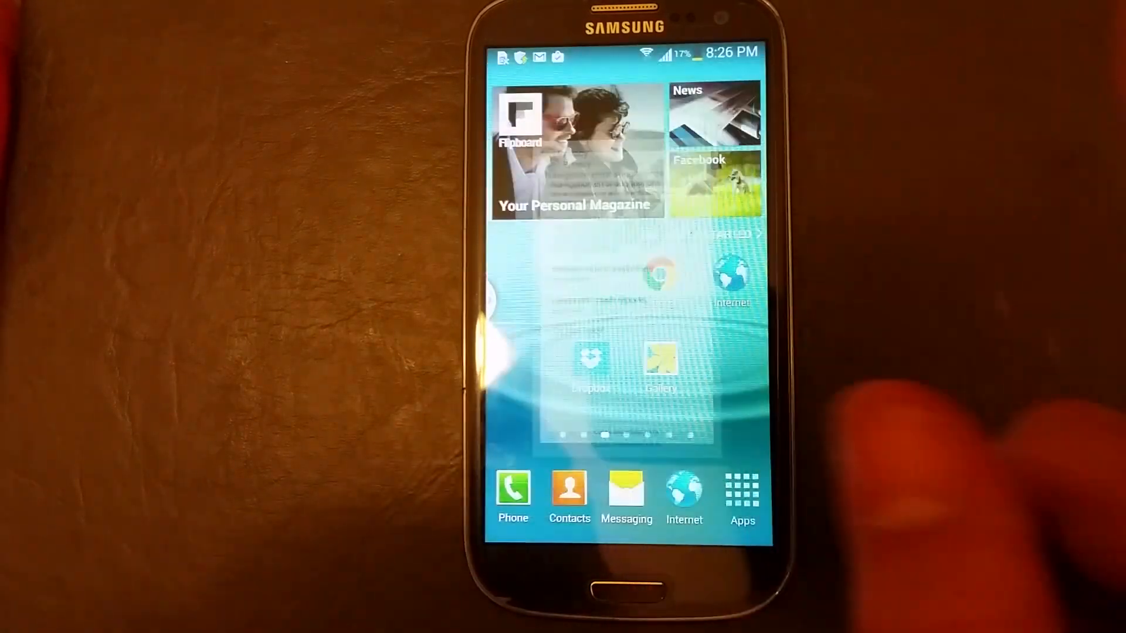
- Launch the Samsung Internet browser from the home screen
{"action": "left_click", "coordinate": [683, 498]}
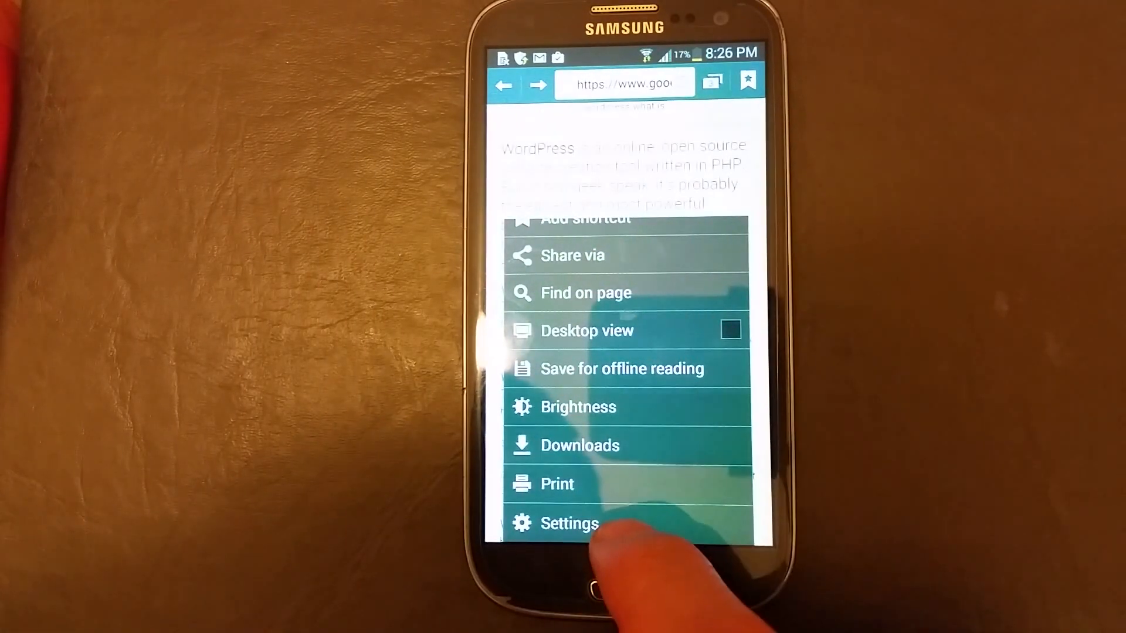
- Clear Samsung Internet's history under Privacy and security settings, then return to the home screen
{"action": "left_click", "coordinate": [568, 523]}
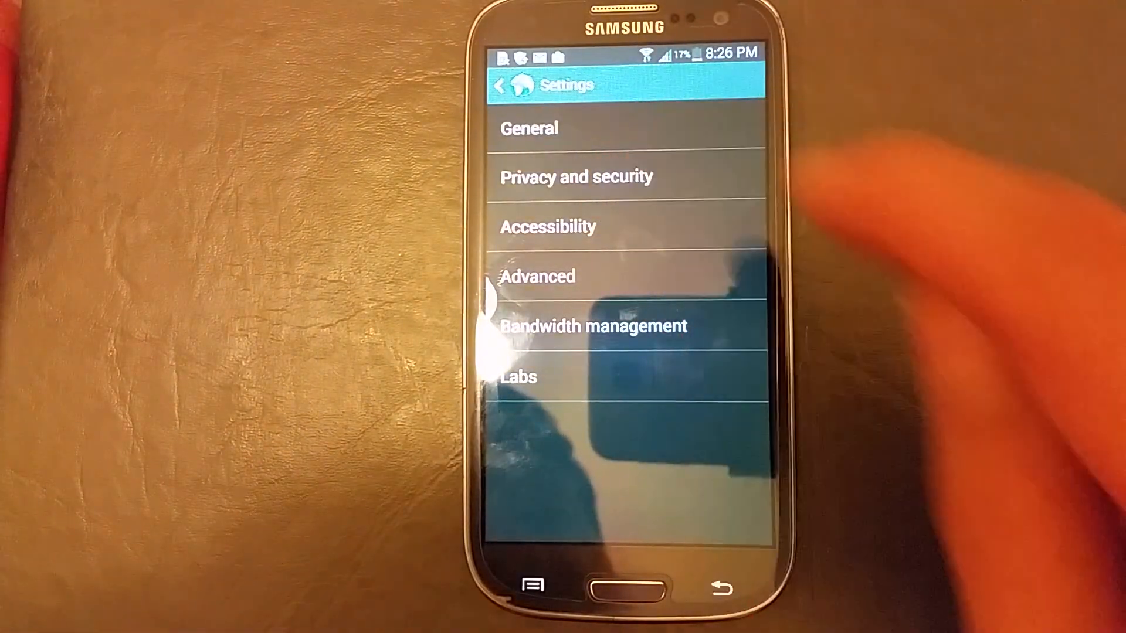
{"action": "left_click", "coordinate": [575, 176]}
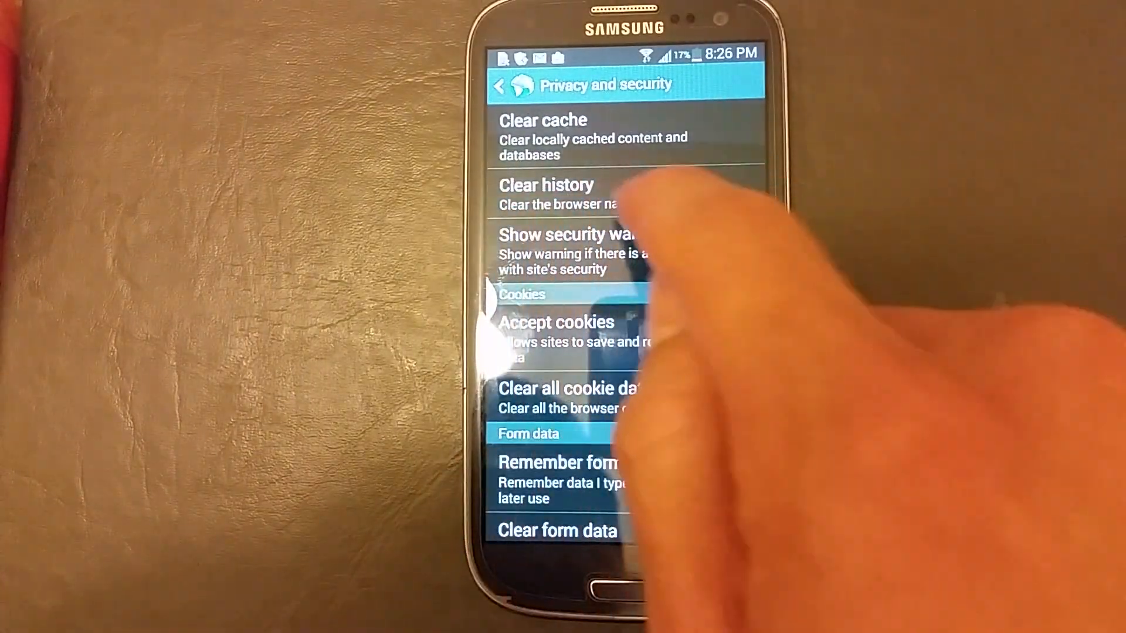
{"action": "left_click", "coordinate": [546, 194]}
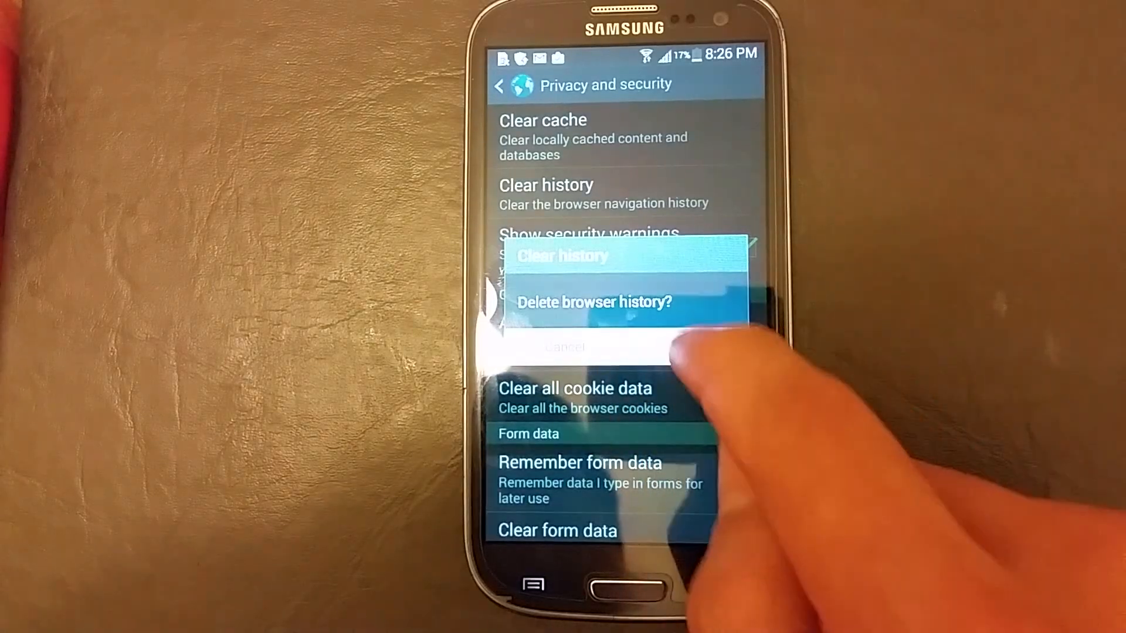
{"action": "left_click", "coordinate": [564, 348]}
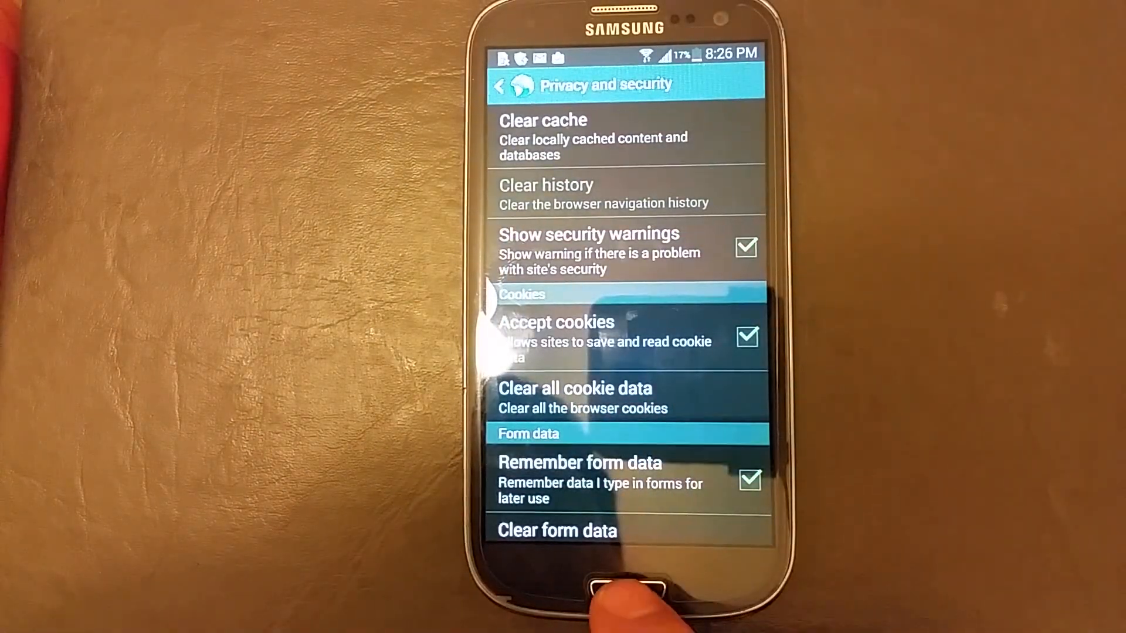
{"action": "left_click", "coordinate": [623, 580]}
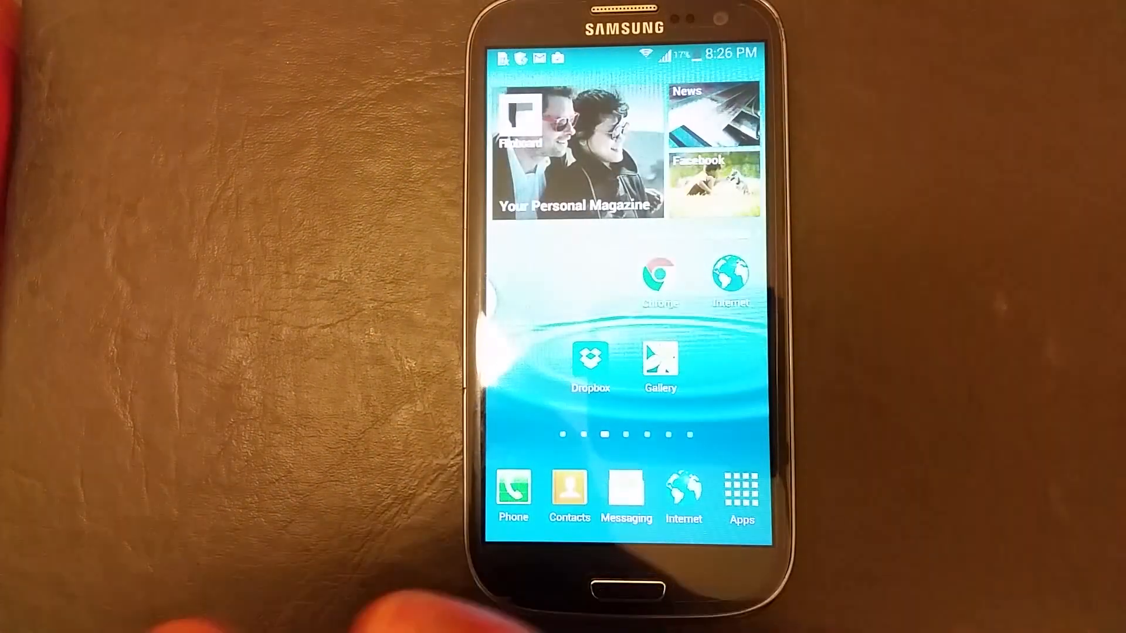